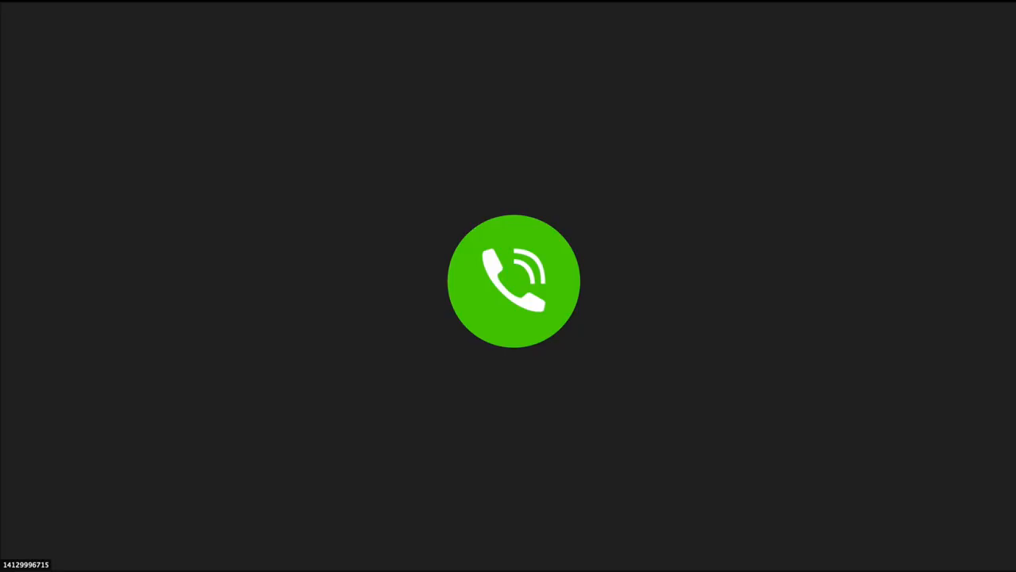
Bring the speaking participant's webcam feed into the main Zoom video area
{"action": "left_click", "coordinate": [515, 281]}
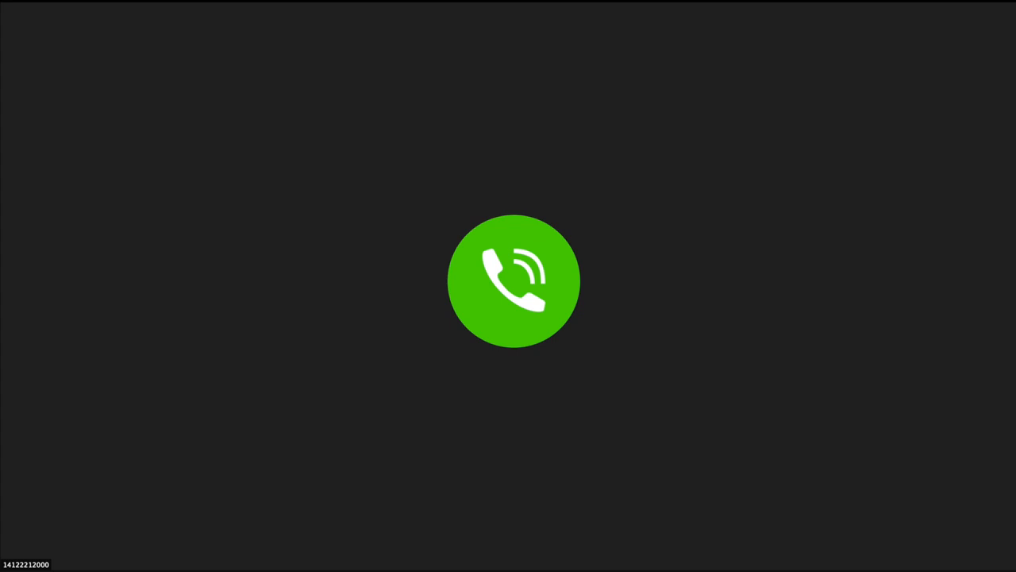
{"action": "left_click", "coordinate": [515, 279]}
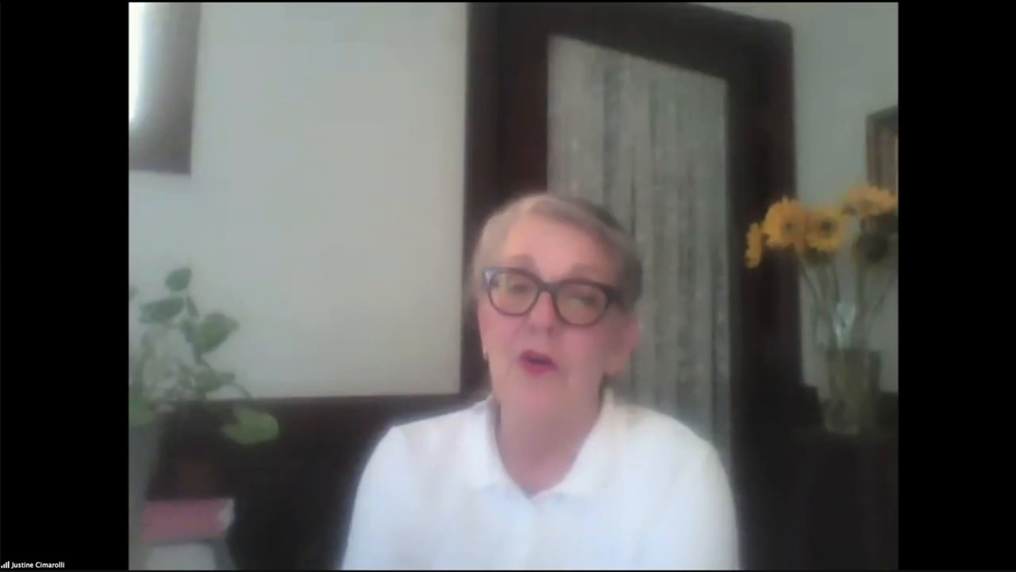